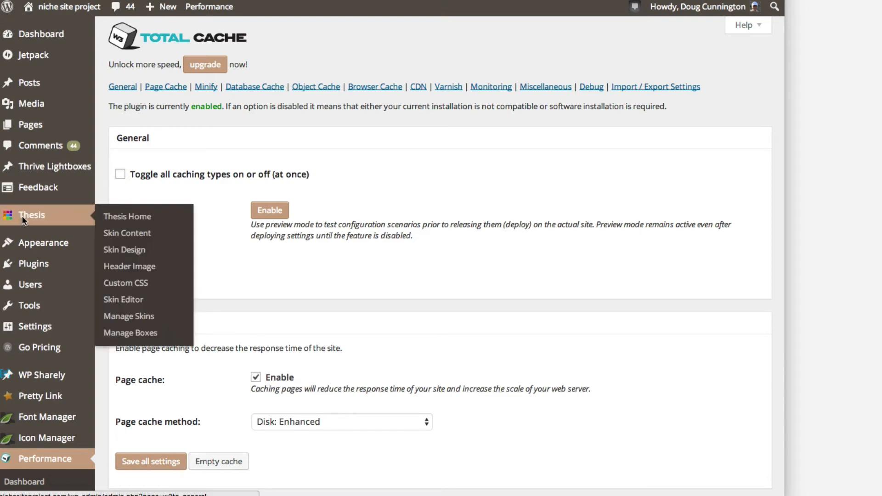
{"action": "mouse_move", "coordinate": [106, 166]}
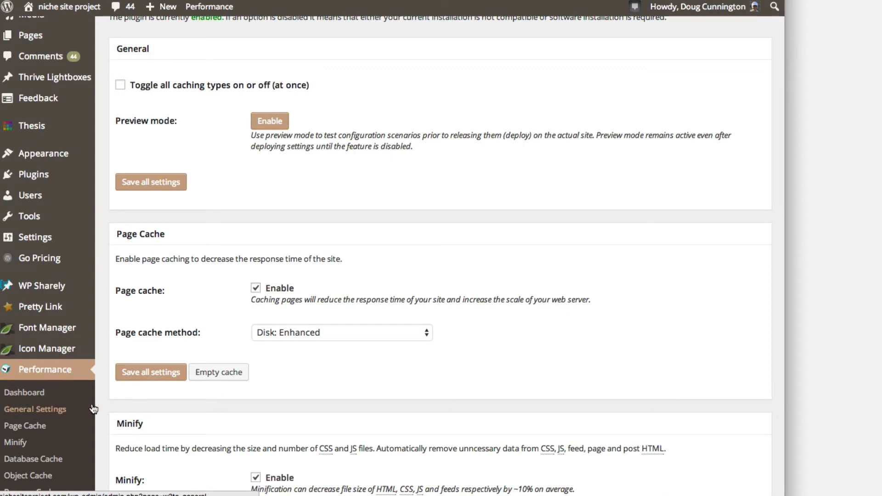
{"action": "scroll", "scroll_direction": "up", "scroll_amount": 3}
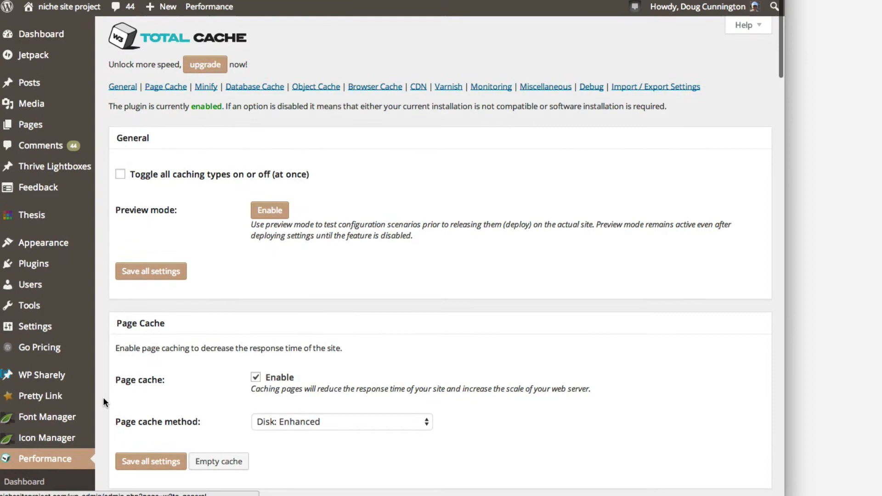
{"action": "mouse_move", "coordinate": [137, 212]}
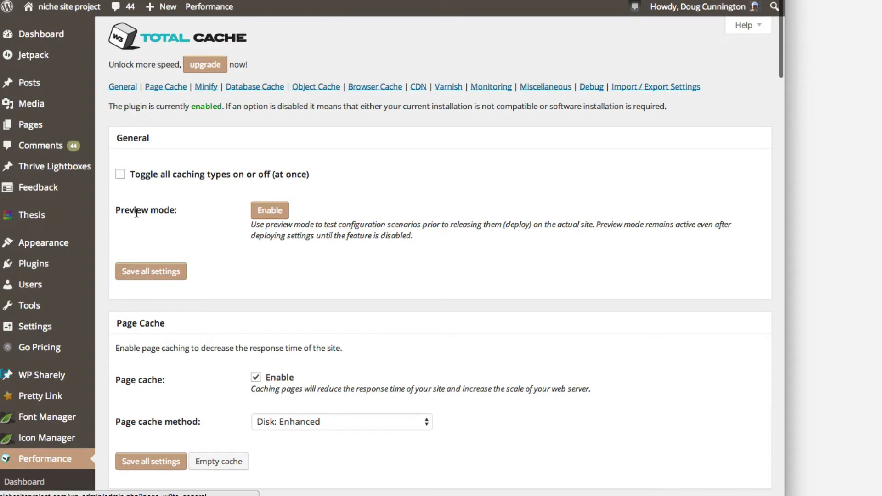
{"action": "mouse_move", "coordinate": [147, 191]}
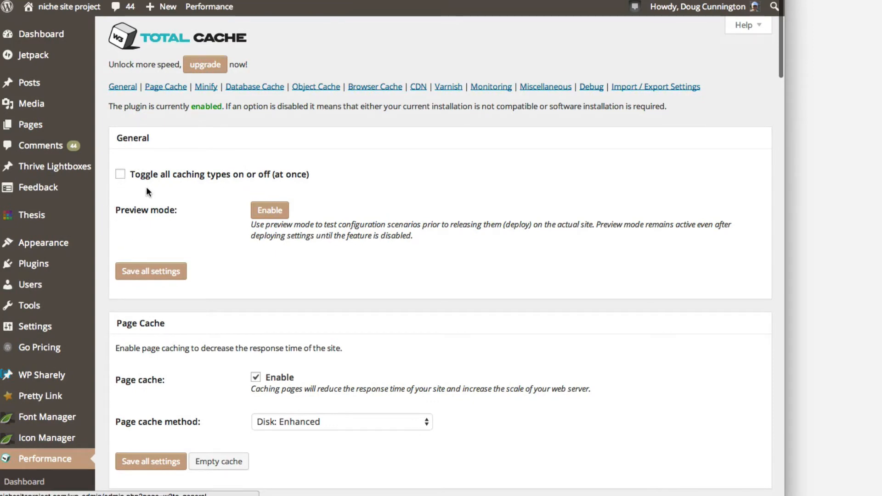
{"action": "mouse_move", "coordinate": [234, 275]}
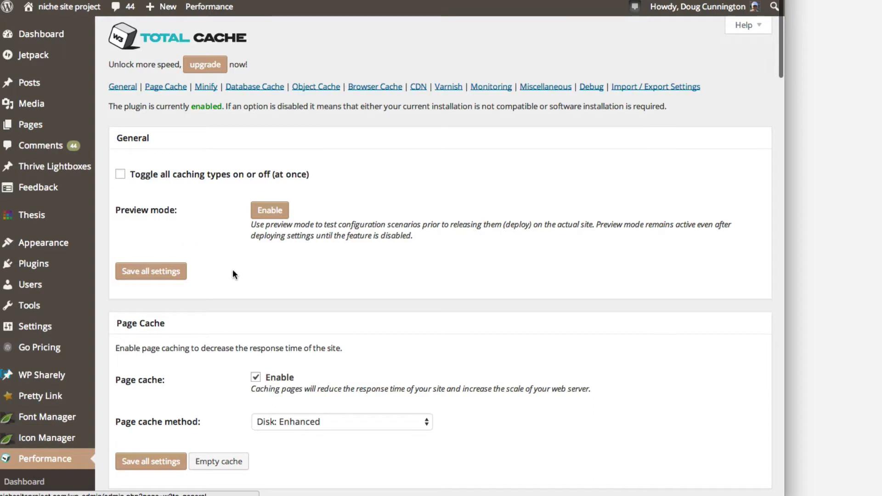
{"action": "mouse_move", "coordinate": [110, 311]}
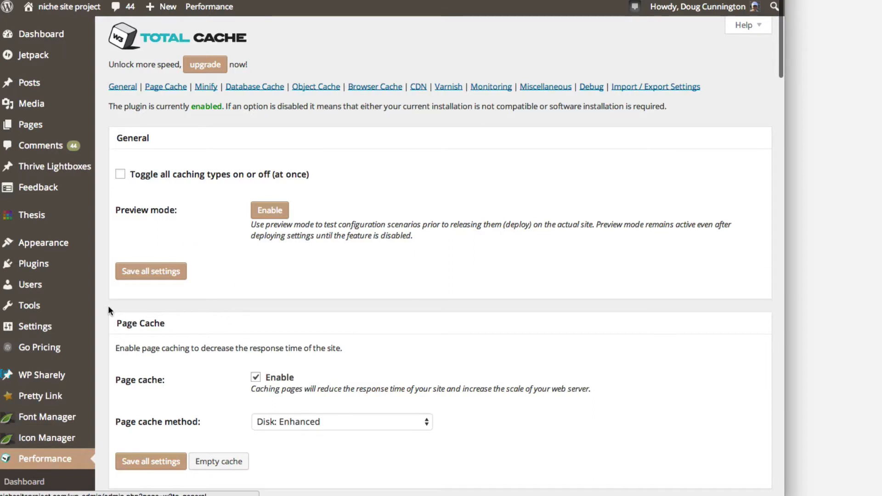
{"action": "scroll", "scroll_direction": "down", "scroll_amount": 3}
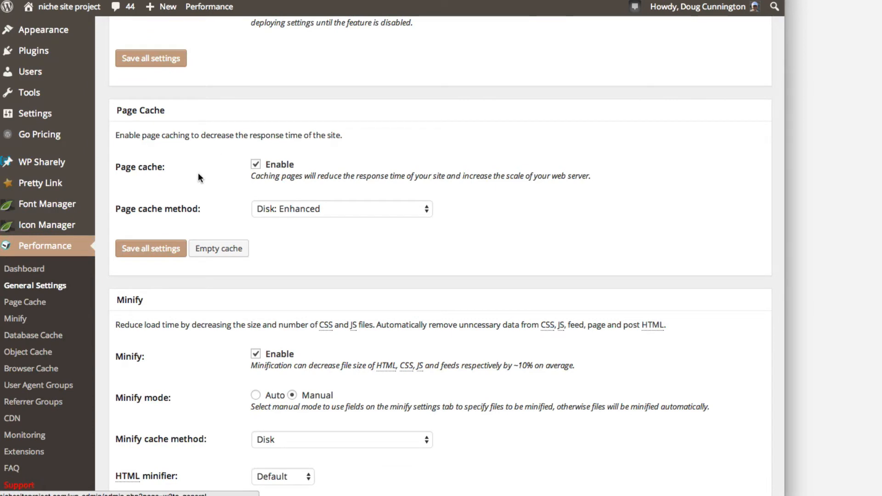
{"action": "mouse_move", "coordinate": [251, 176]}
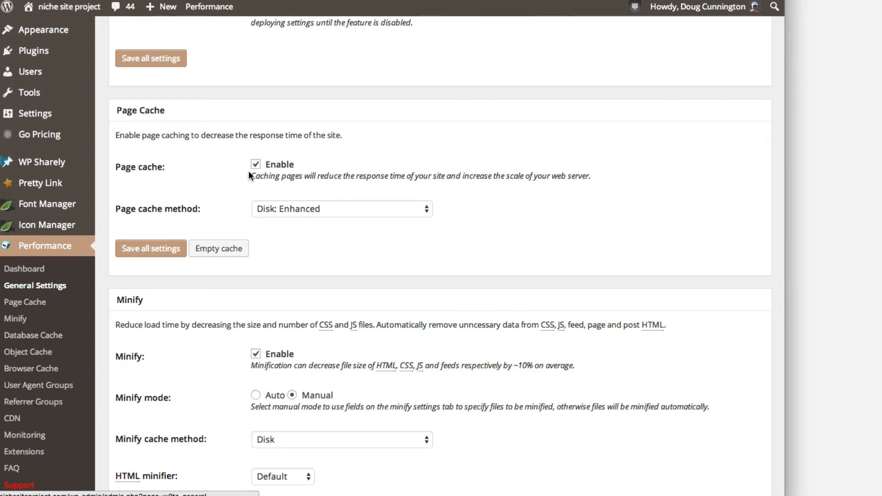
{"action": "mouse_move", "coordinate": [298, 216]}
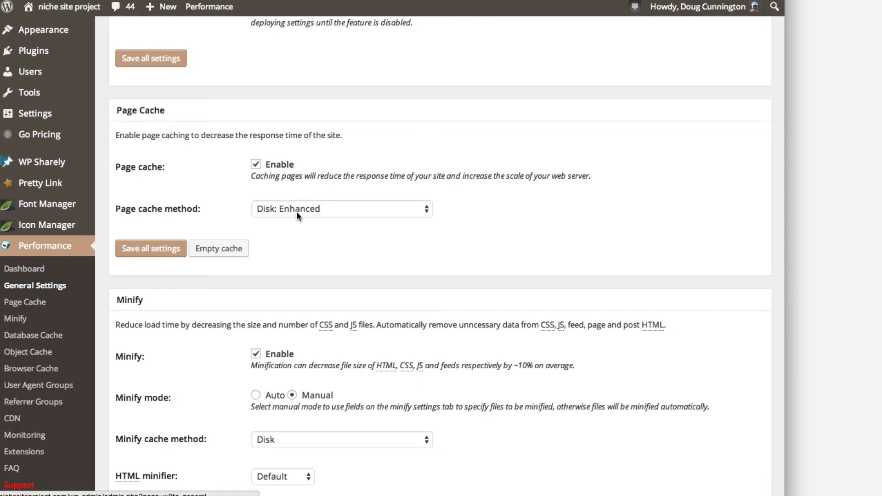
{"action": "scroll", "scroll_direction": "down", "scroll_amount": 3}
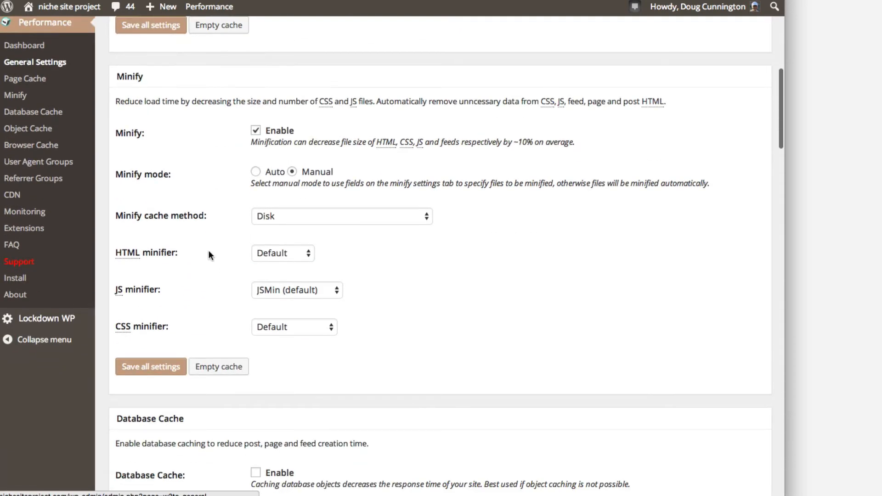
{"action": "mouse_move", "coordinate": [204, 191]}
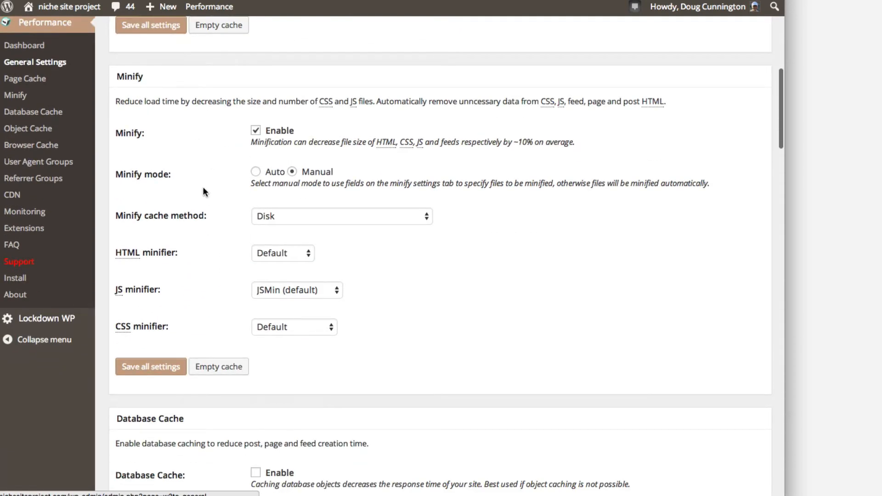
{"action": "mouse_move", "coordinate": [241, 190]}
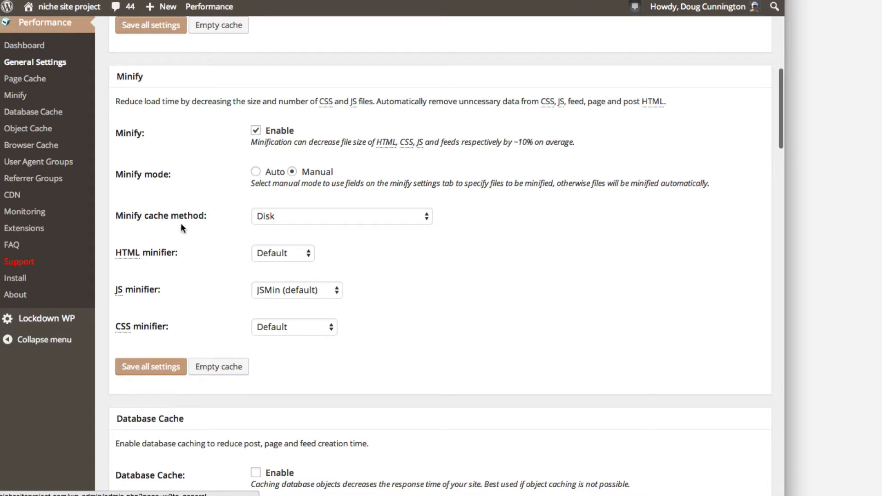
{"action": "mouse_move", "coordinate": [214, 256]}
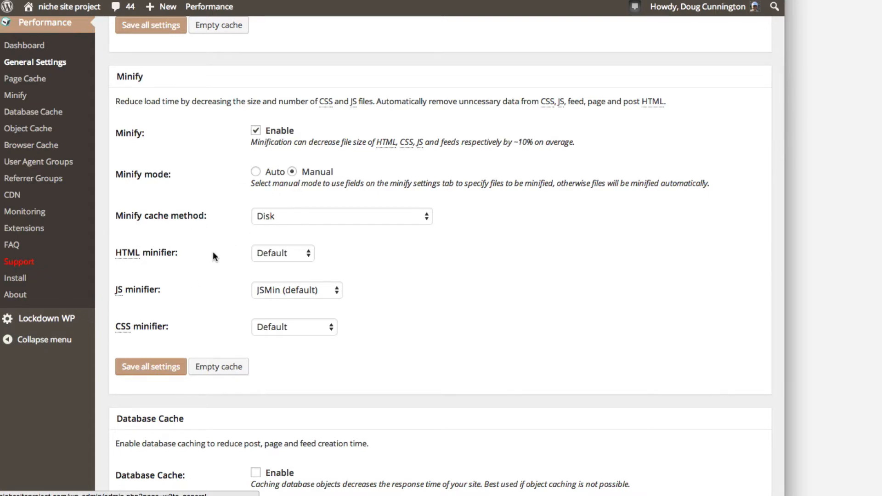
{"action": "mouse_move", "coordinate": [320, 404]}
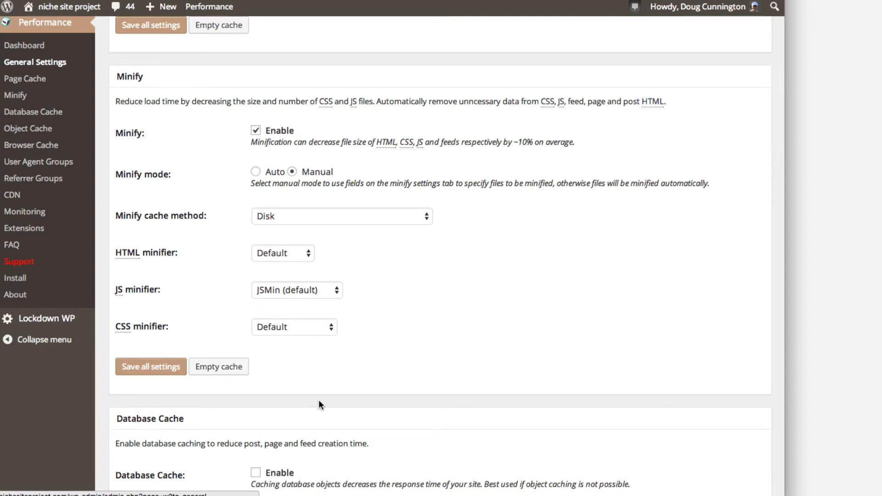
{"action": "scroll", "scroll_direction": "down", "scroll_amount": 3}
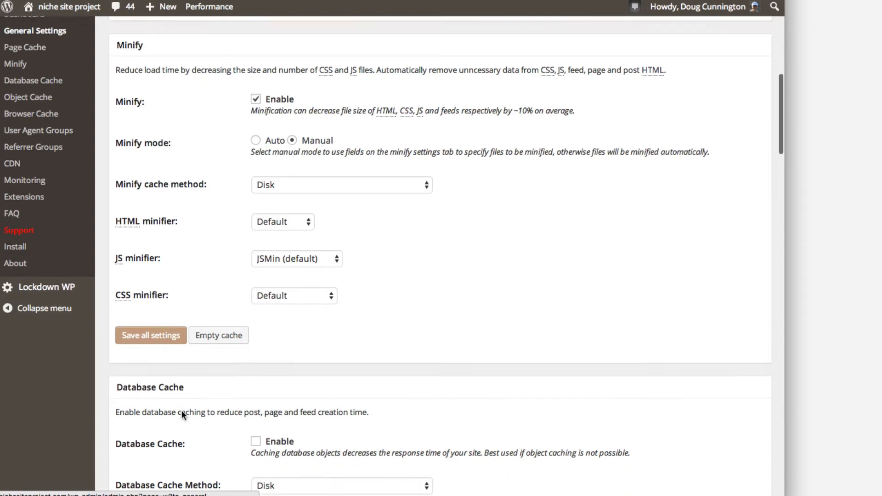
{"action": "scroll", "scroll_direction": "down", "scroll_amount": 3}
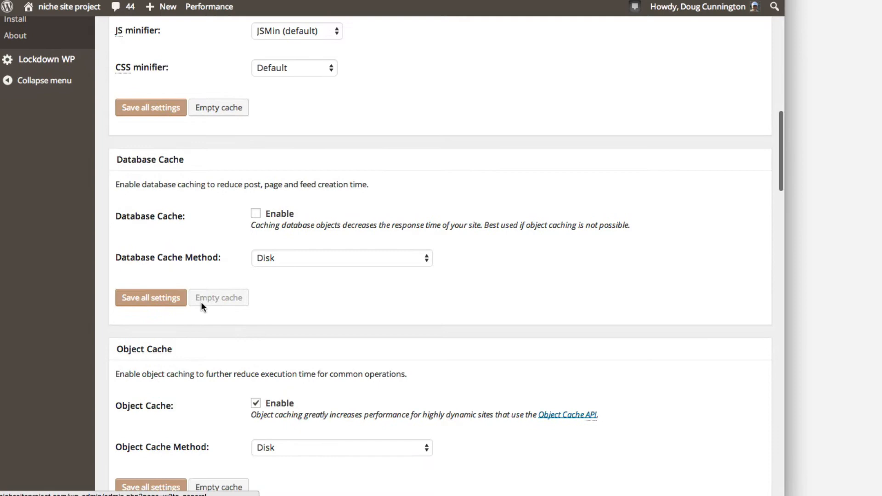
{"action": "scroll", "scroll_direction": "down", "scroll_amount": 3}
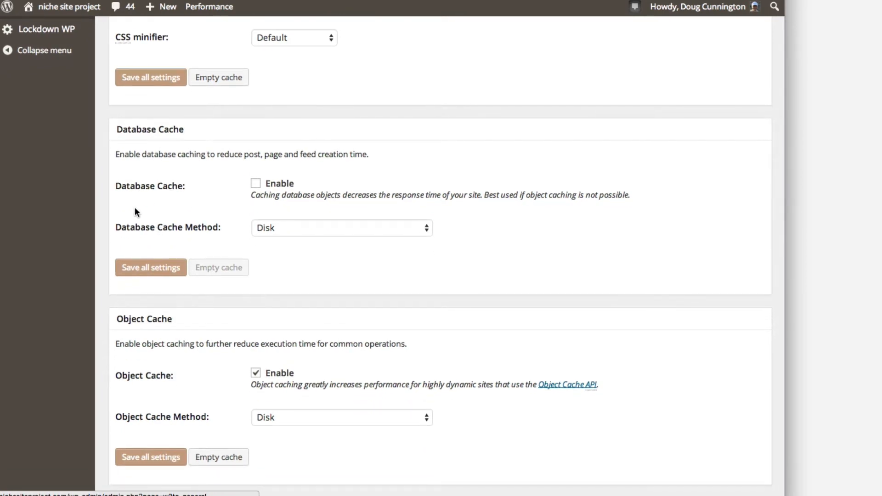
{"action": "mouse_move", "coordinate": [140, 213]}
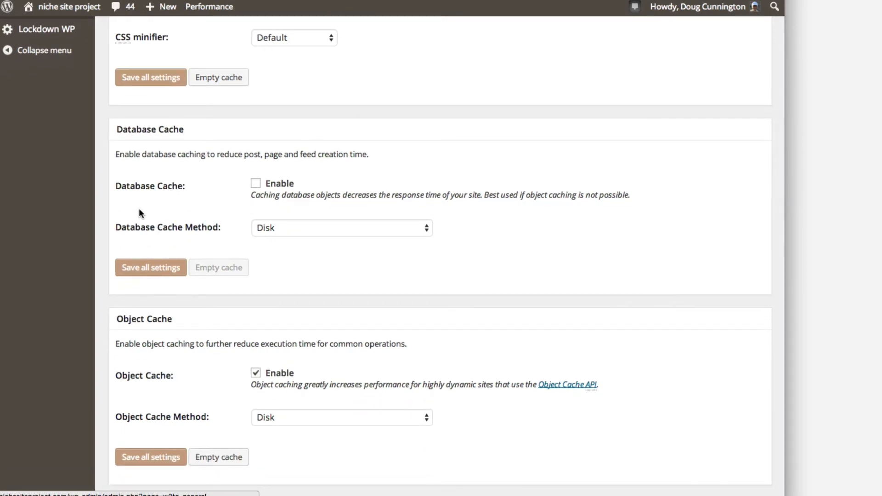
{"action": "mouse_move", "coordinate": [178, 202]}
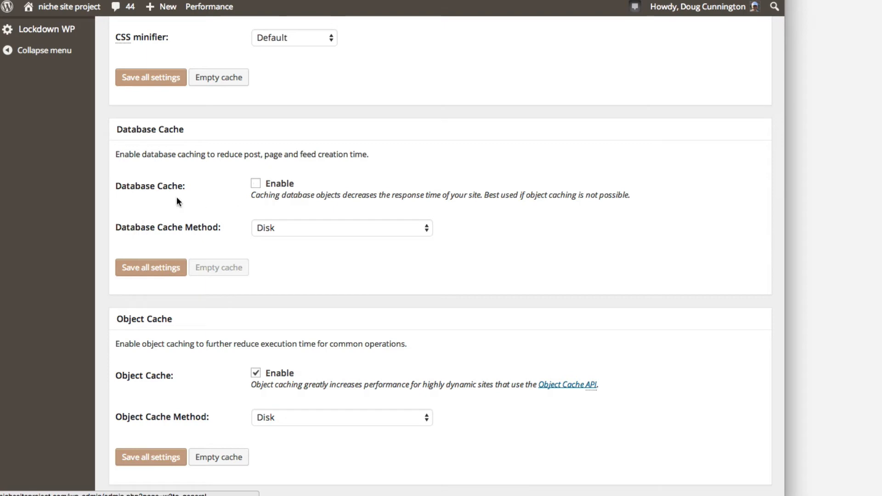
{"action": "mouse_move", "coordinate": [146, 209]}
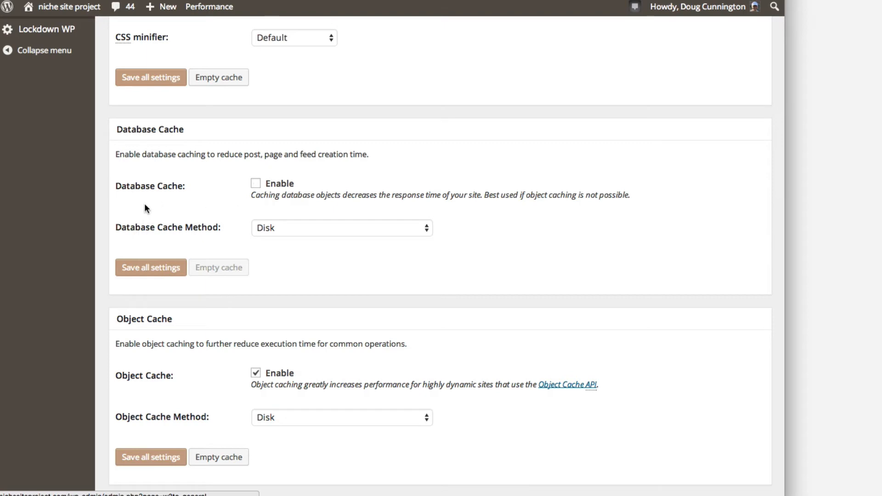
{"action": "mouse_move", "coordinate": [144, 209]}
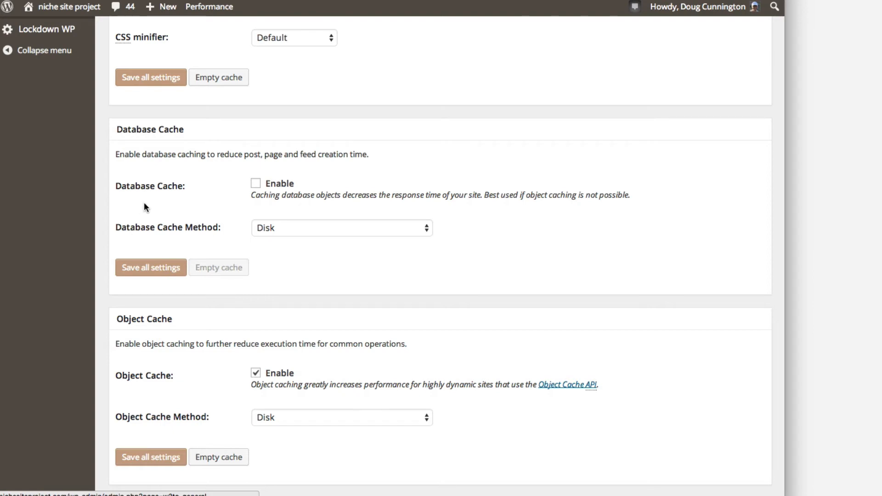
{"action": "scroll", "scroll_direction": "down", "scroll_amount": 3}
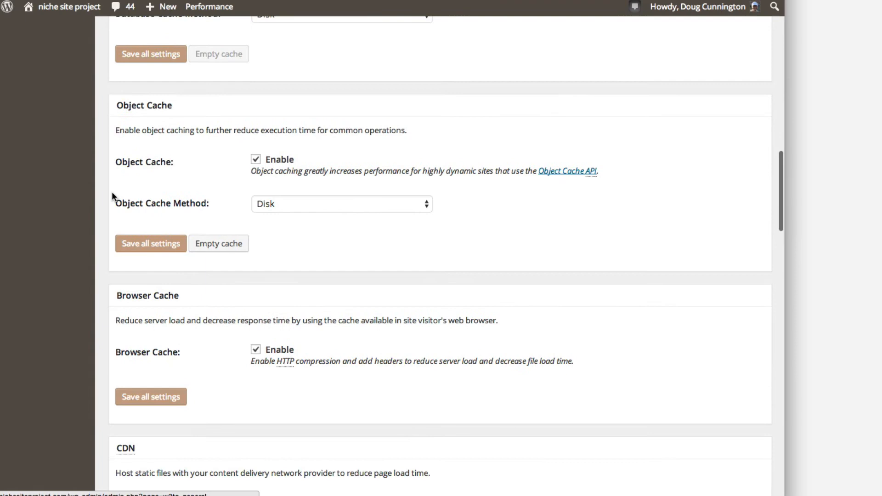
{"action": "mouse_move", "coordinate": [118, 121]}
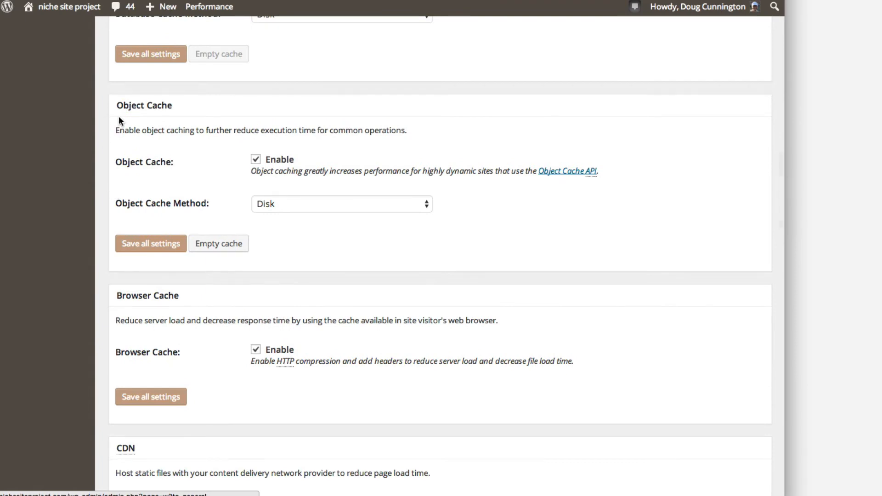
{"action": "mouse_move", "coordinate": [256, 180]}
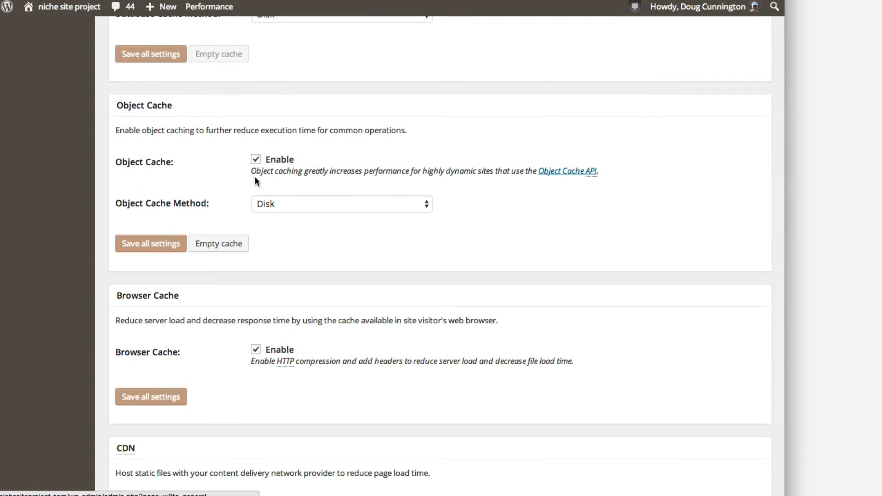
{"action": "mouse_move", "coordinate": [296, 225]}
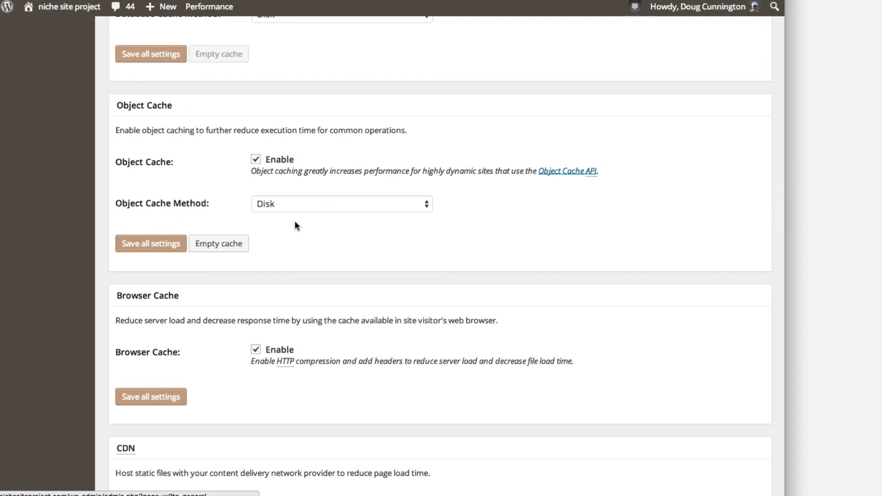
{"action": "scroll", "scroll_direction": "down", "scroll_amount": 3}
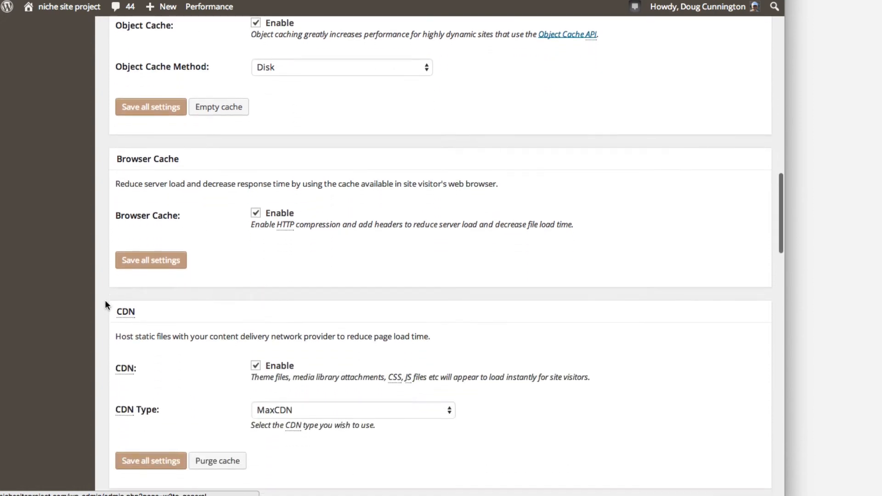
{"action": "scroll", "scroll_direction": "down", "scroll_amount": 3}
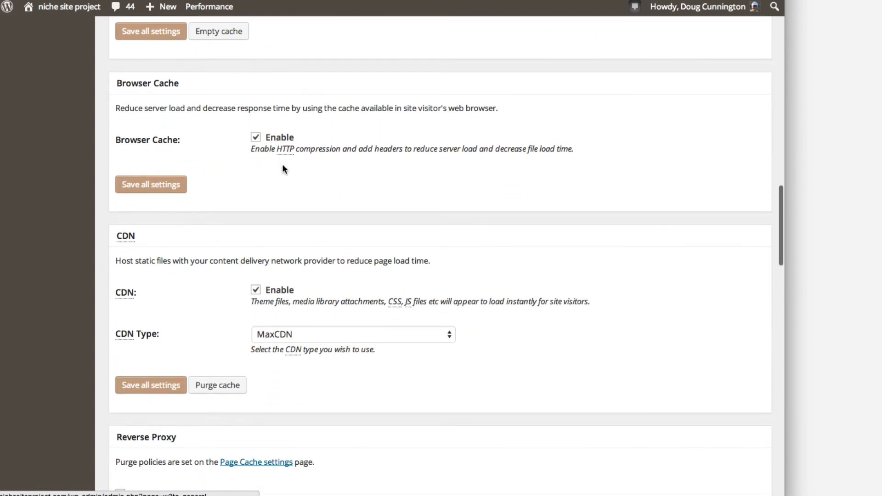
{"action": "scroll", "scroll_direction": "down", "scroll_amount": 3}
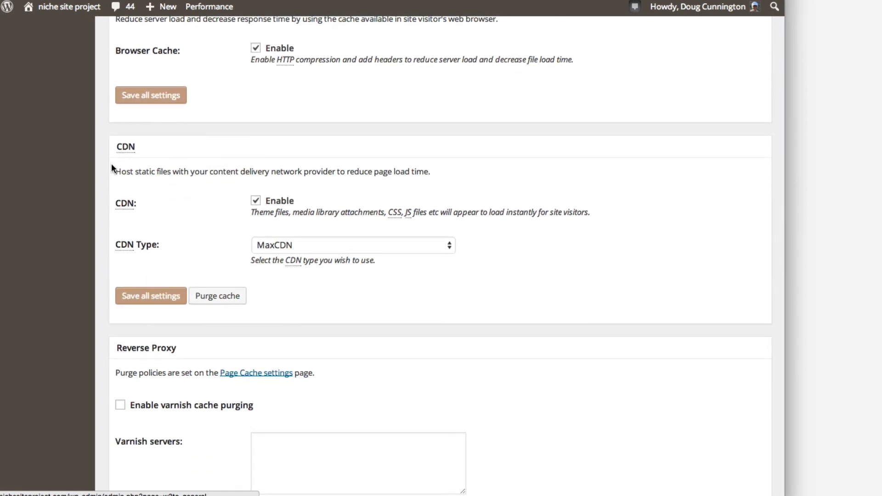
{"action": "mouse_move", "coordinate": [197, 246]}
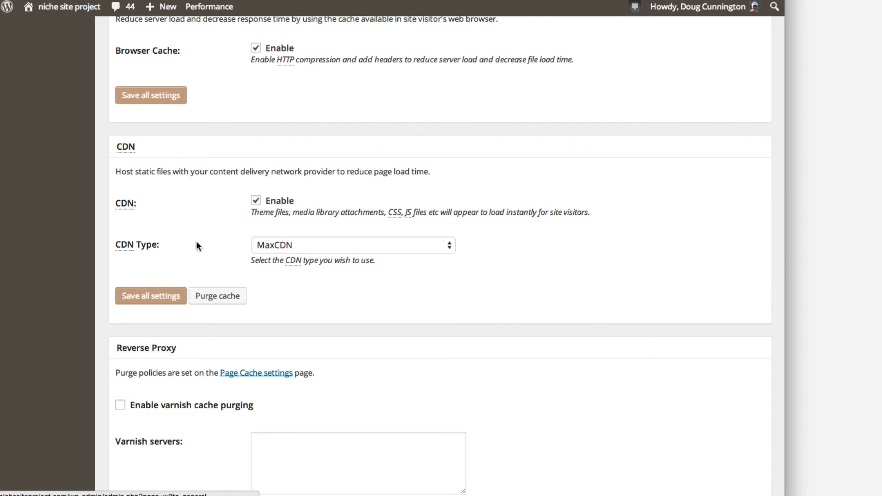
{"action": "mouse_move", "coordinate": [138, 271]}
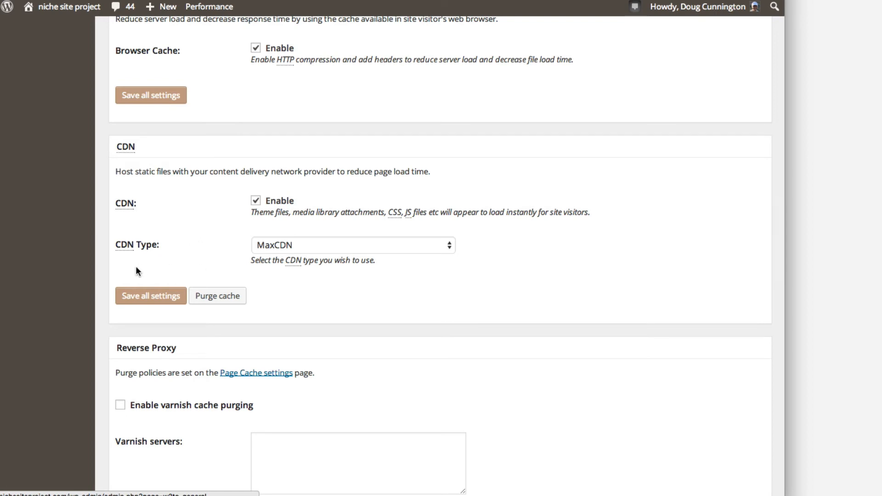
{"action": "mouse_move", "coordinate": [104, 260]}
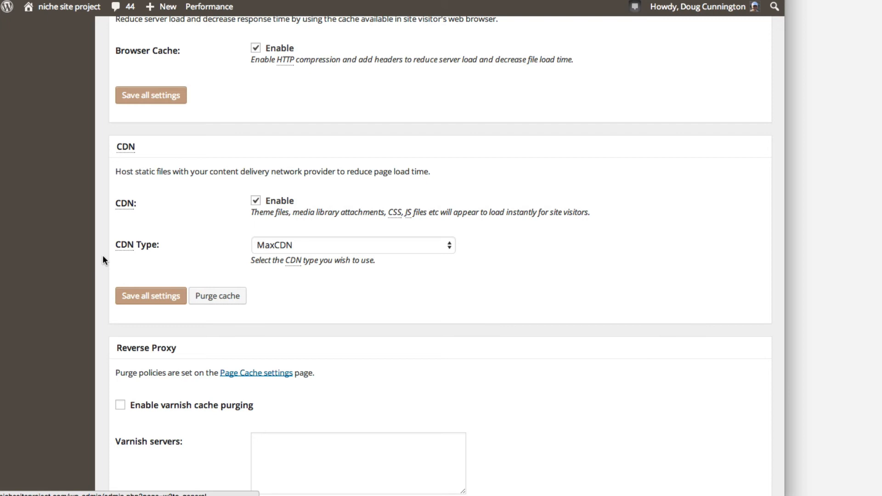
{"action": "mouse_move", "coordinate": [196, 265]}
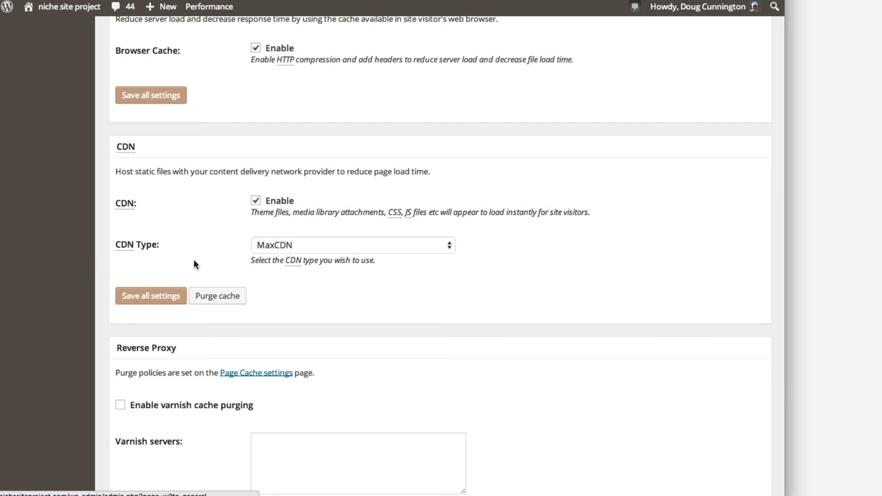
{"action": "mouse_move", "coordinate": [100, 263]}
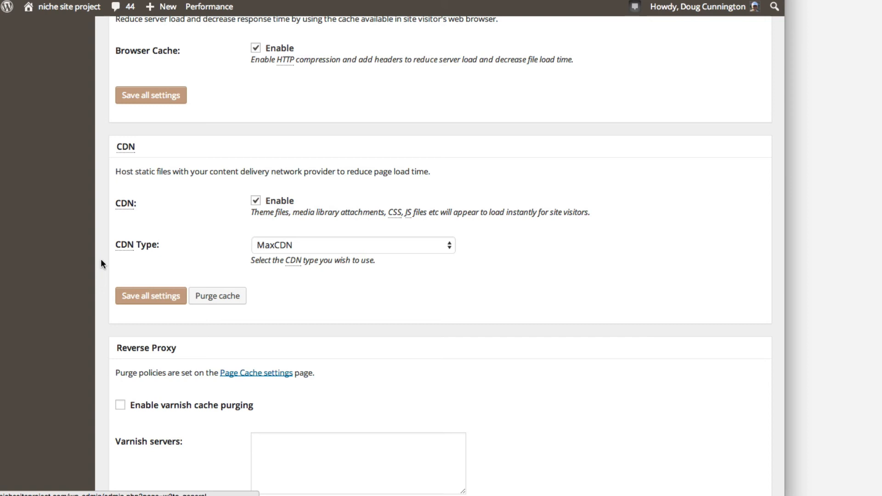
{"action": "scroll", "scroll_direction": "down", "scroll_amount": 3}
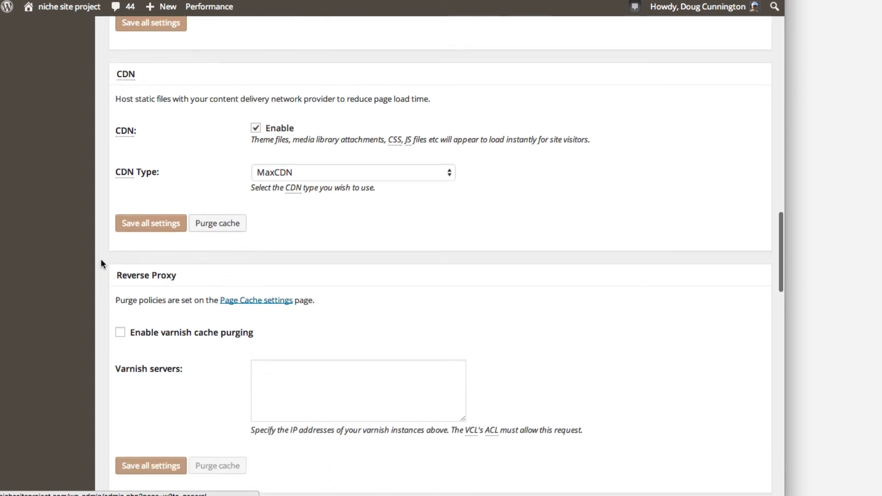
{"action": "scroll", "scroll_direction": "down", "scroll_amount": 3}
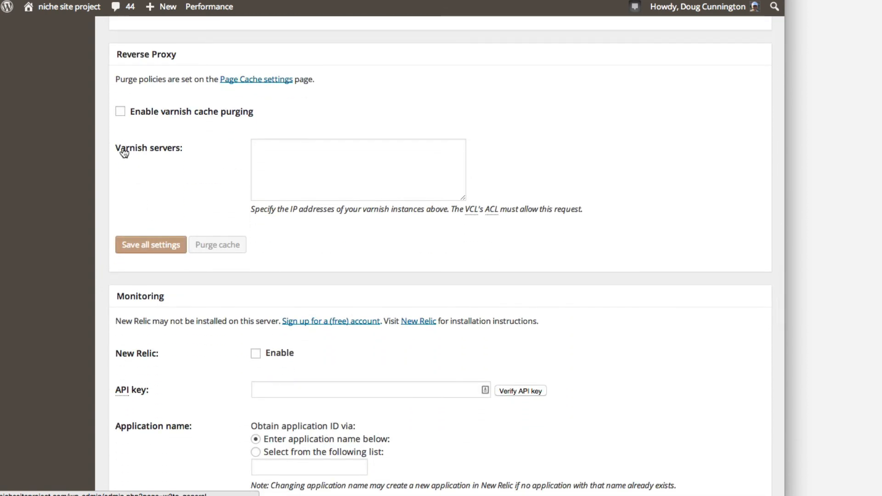
{"action": "scroll", "scroll_direction": "down", "scroll_amount": 3}
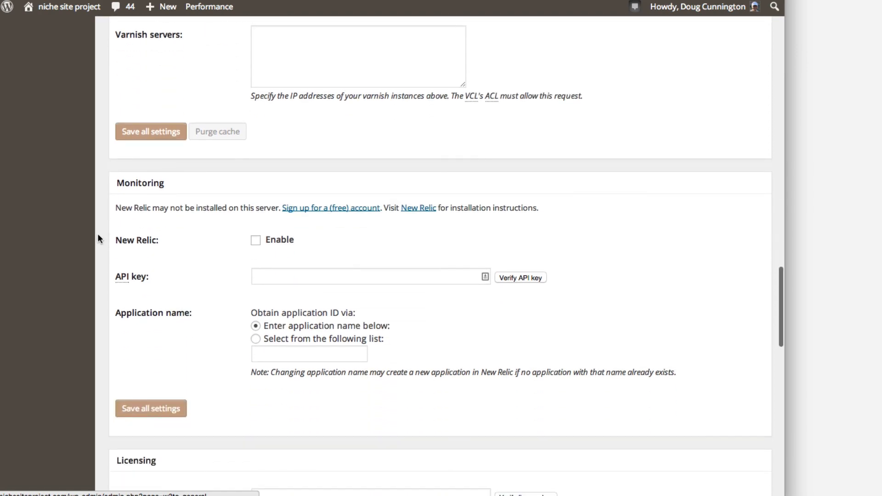
{"action": "scroll", "scroll_direction": "down", "scroll_amount": 3}
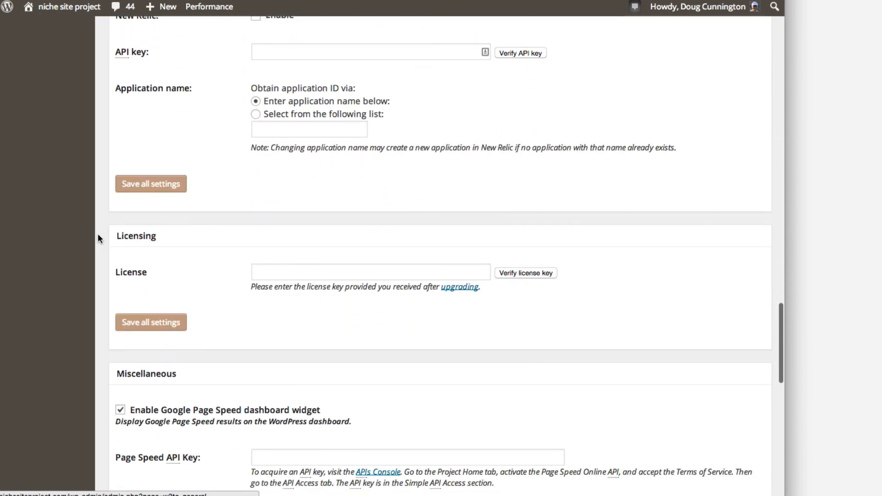
{"action": "scroll", "scroll_direction": "down", "scroll_amount": 3}
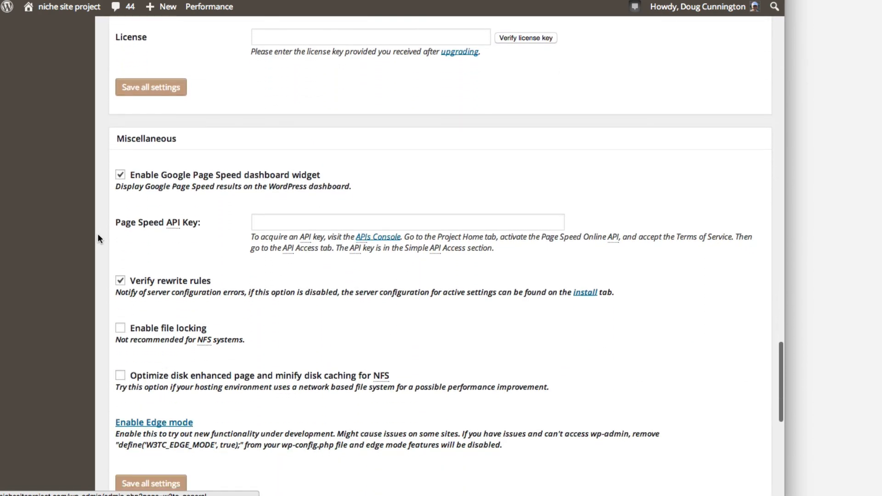
{"action": "scroll", "scroll_direction": "down", "scroll_amount": 3}
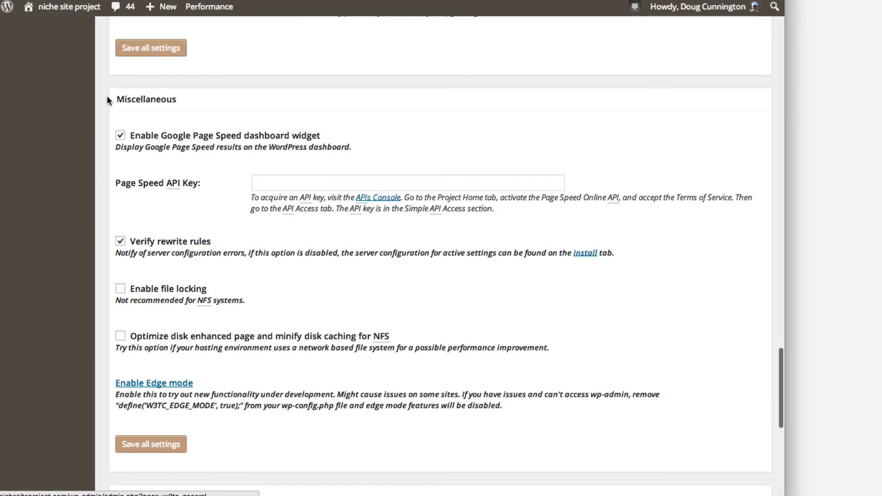
{"action": "mouse_move", "coordinate": [99, 249]}
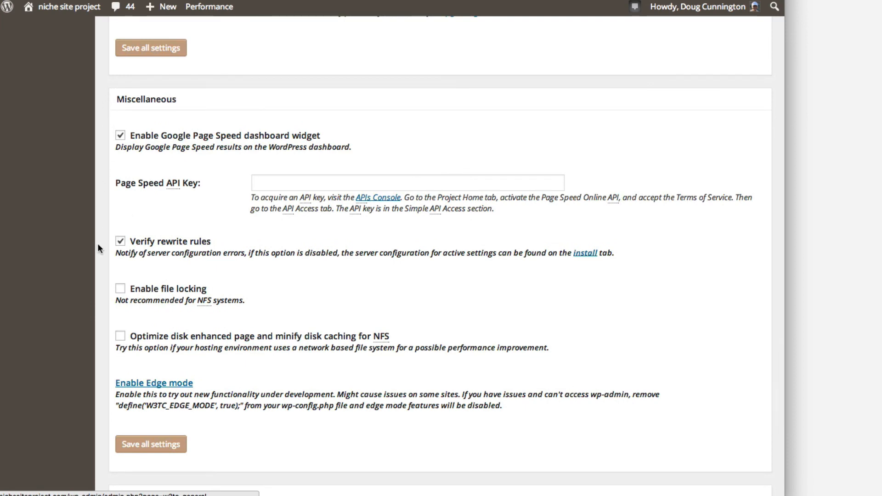
{"action": "scroll", "scroll_direction": "down", "scroll_amount": 3}
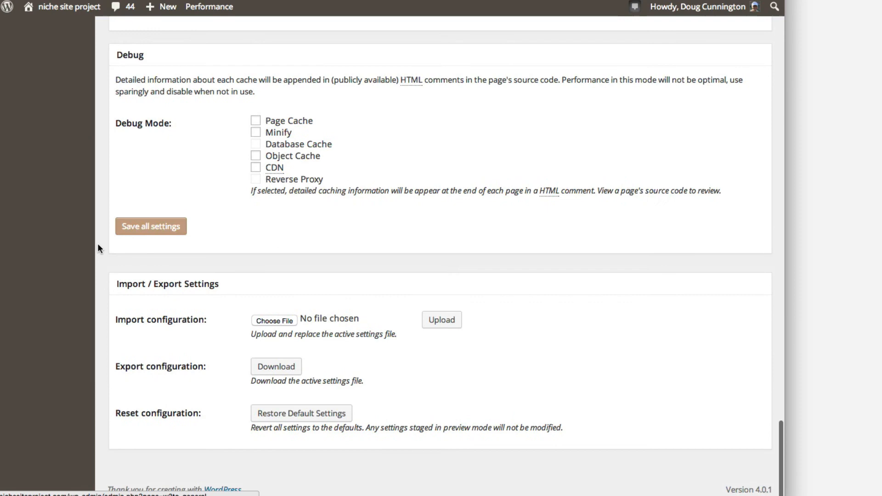